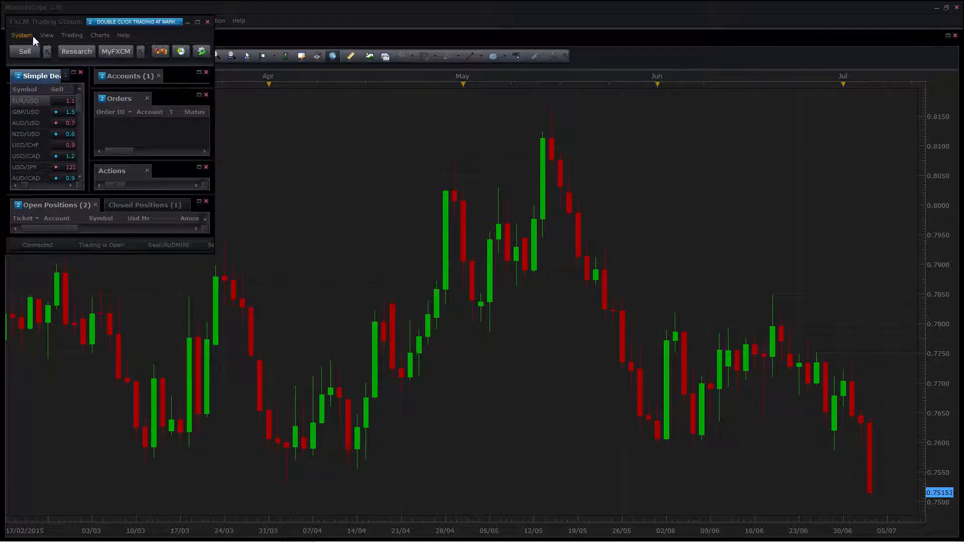
Step: Show the Shortcuts dialog with the Charts category of drawing commands
{"action": "left_click", "coordinate": [21, 34]}
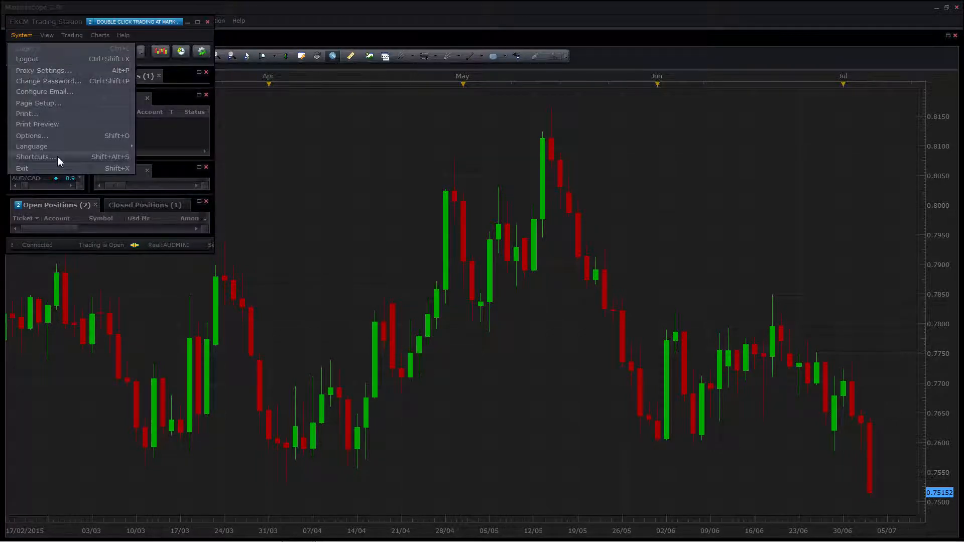
{"action": "left_click", "coordinate": [33, 157]}
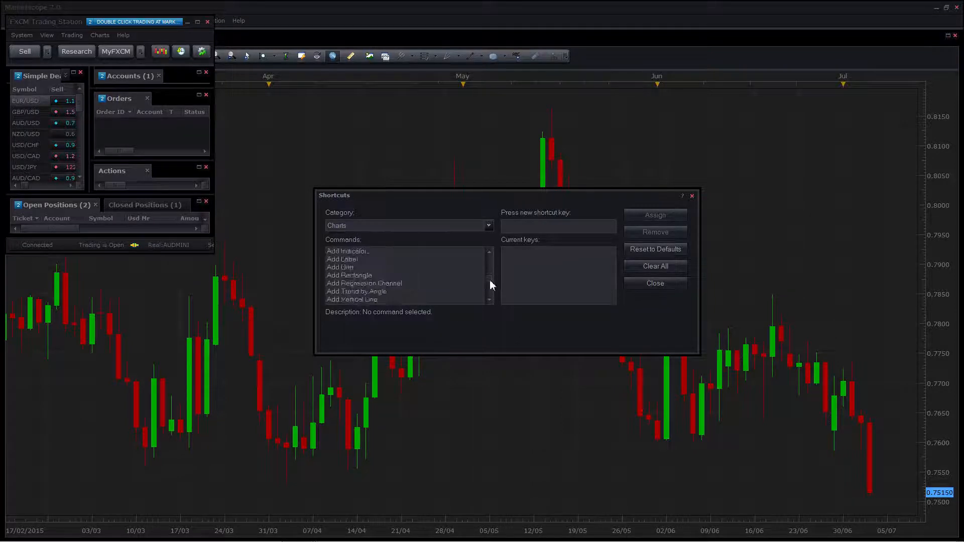
{"action": "scroll", "scroll_direction": "down", "scroll_amount": 3}
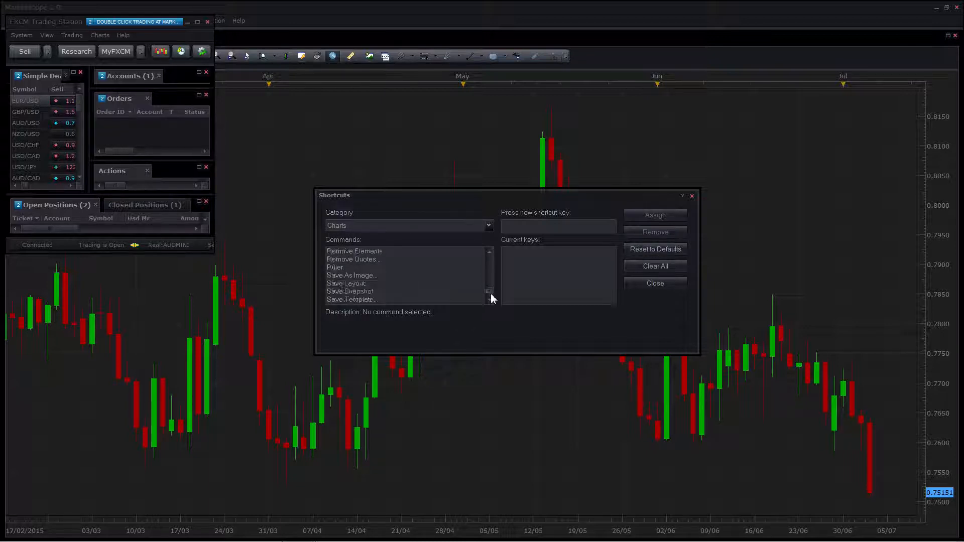
{"action": "left_click", "coordinate": [350, 299]}
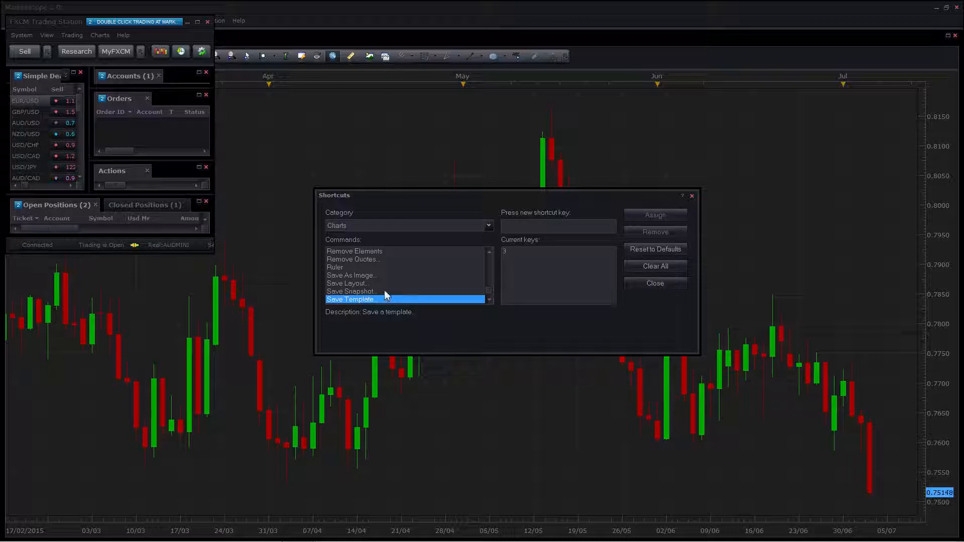
{"action": "left_click", "coordinate": [349, 283]}
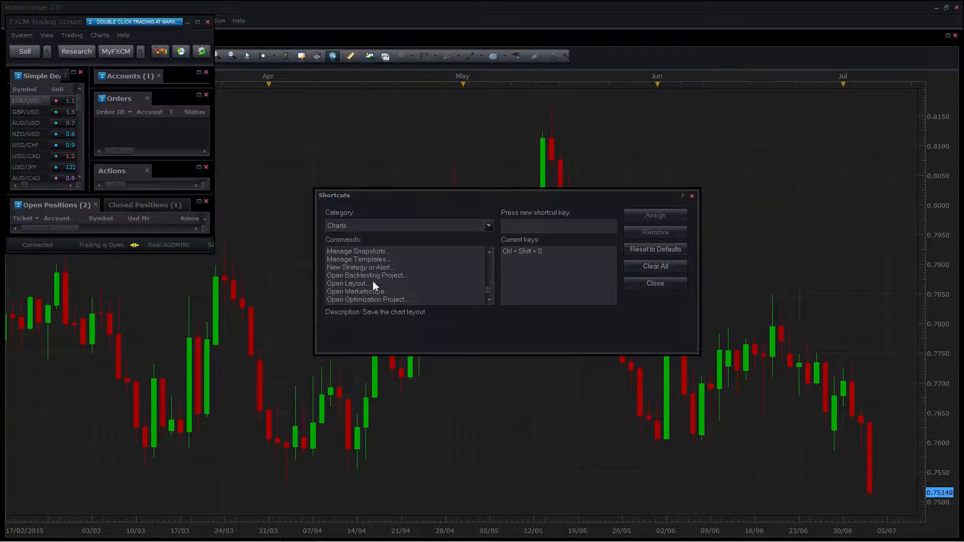
{"action": "left_click", "coordinate": [347, 283]}
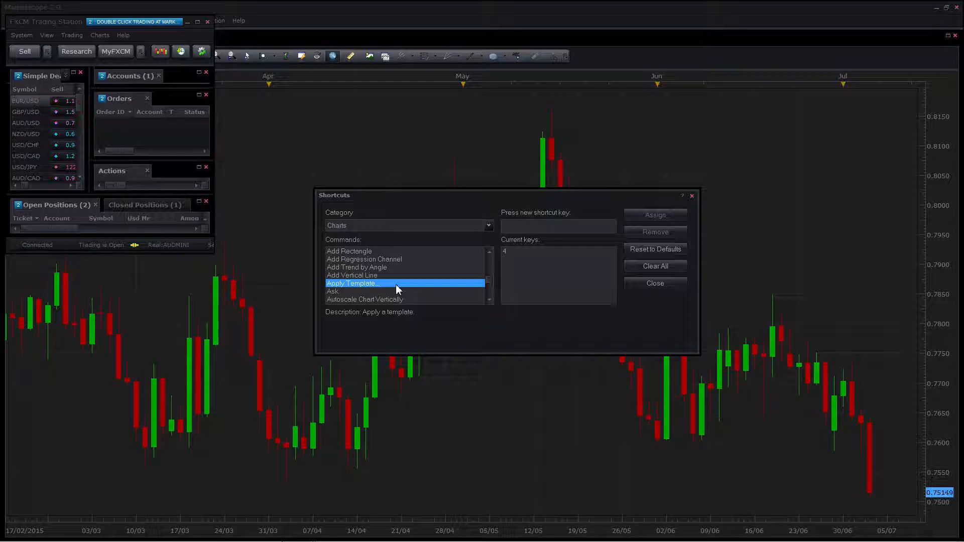
{"action": "mouse_move", "coordinate": [536, 226]}
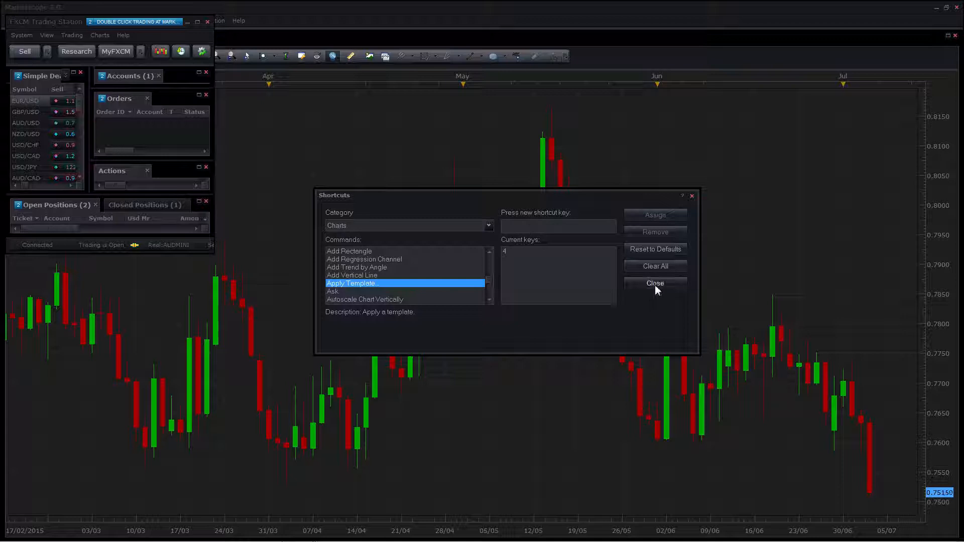
Step: Close Shortcuts and tile the AUD/USD D1 and H4 charts vertically
{"action": "left_click", "coordinate": [654, 284]}
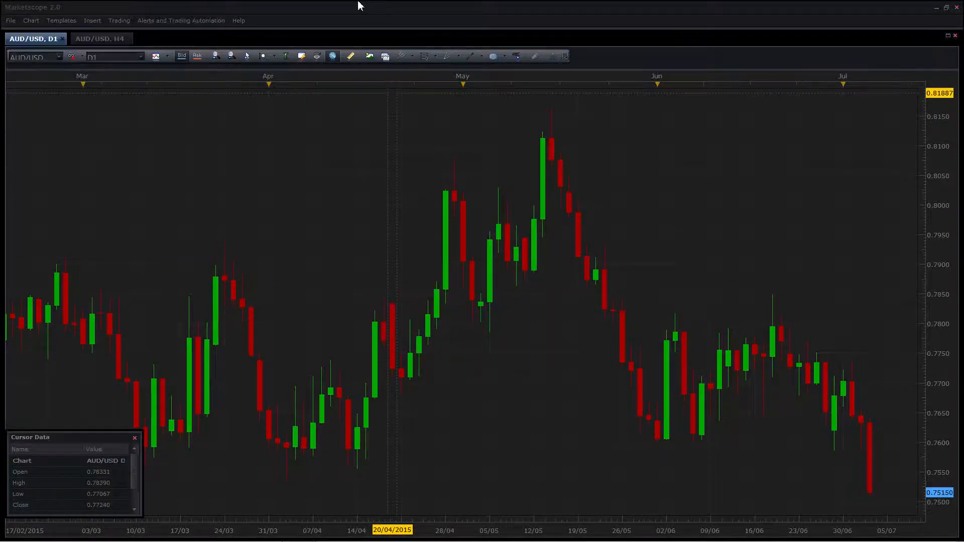
{"action": "mouse_move", "coordinate": [166, 104]}
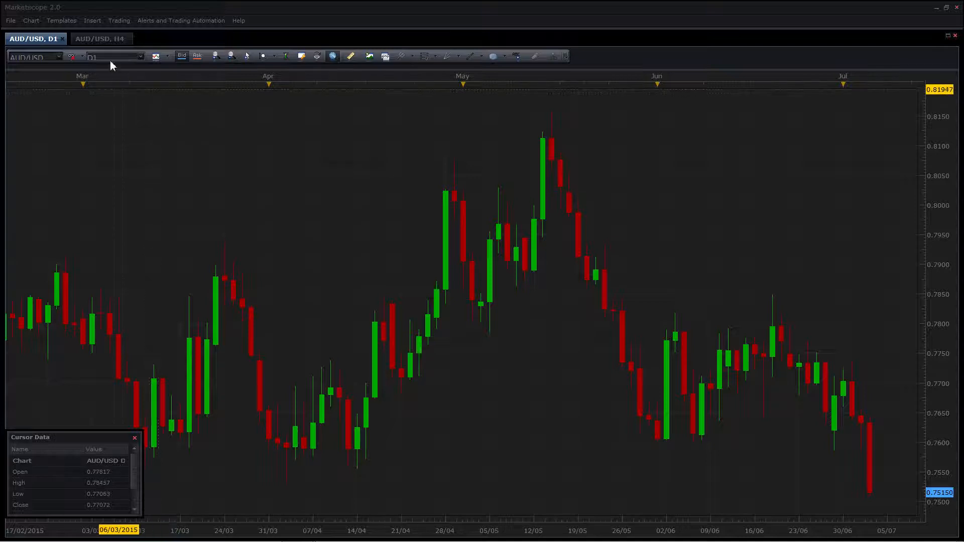
{"action": "left_click", "coordinate": [101, 39]}
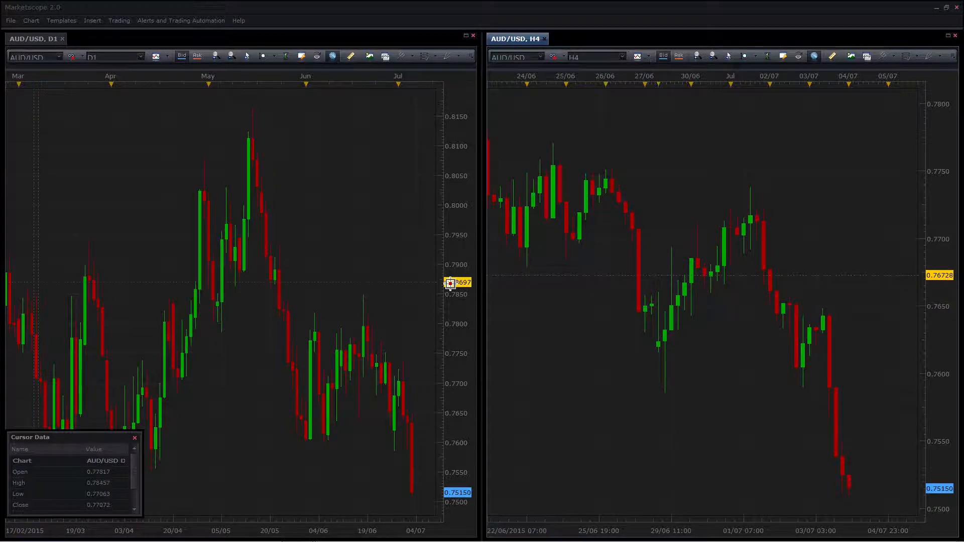
{"action": "mouse_move", "coordinate": [574, 148]}
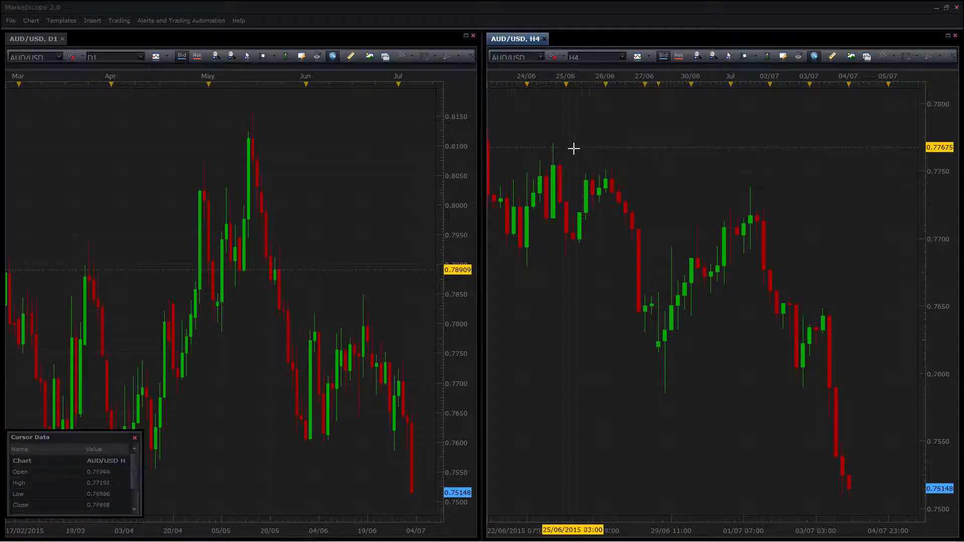
Step: Draw a trendline on the H4 chart and add a red 50-period EMA on D1 data
{"action": "left_click_drag", "start_coordinate": [553, 143], "coordinate": [749, 193]}
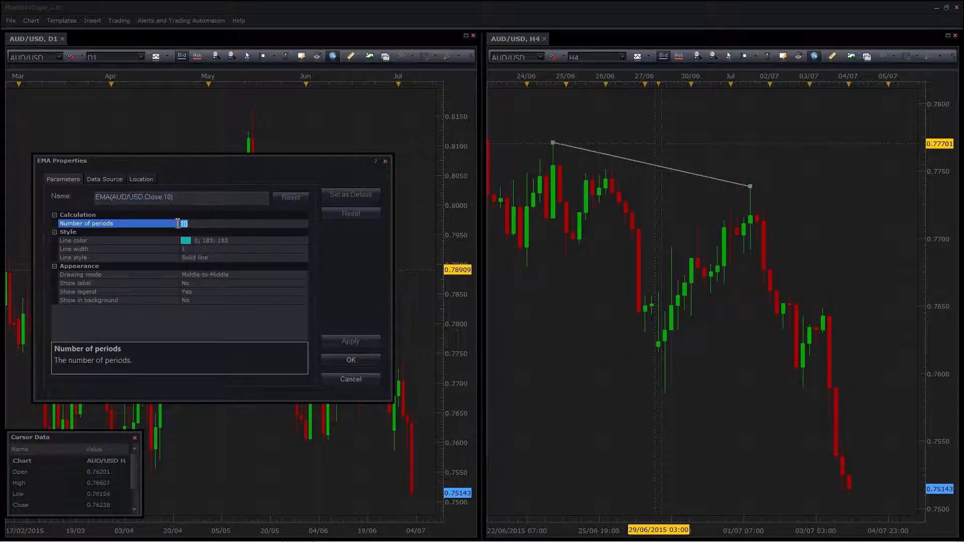
{"action": "type", "text": "50"}
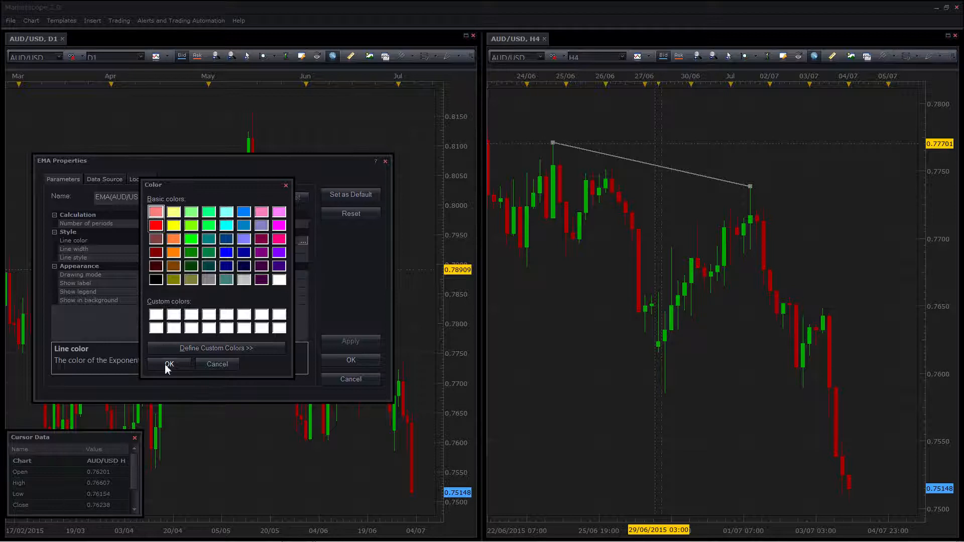
{"action": "left_click", "coordinate": [169, 364]}
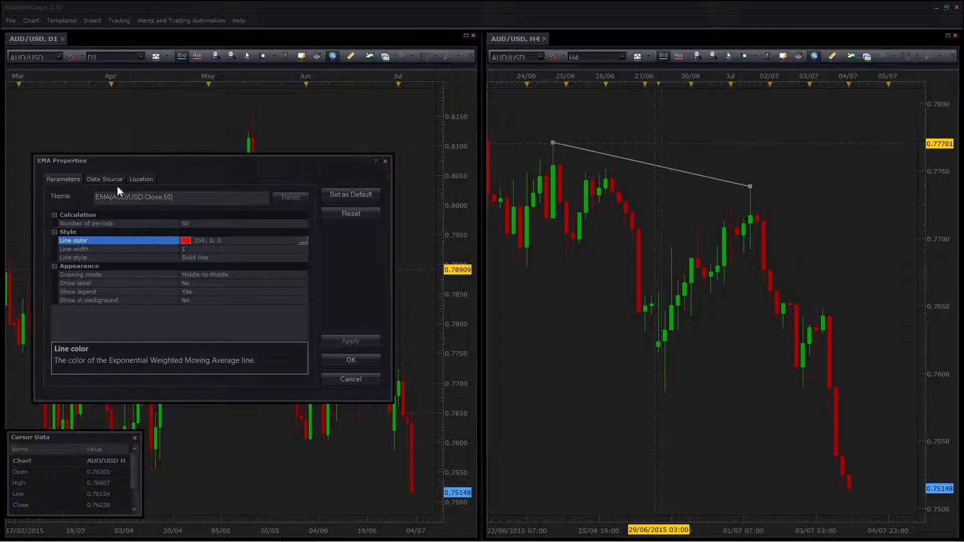
{"action": "left_click", "coordinate": [105, 179]}
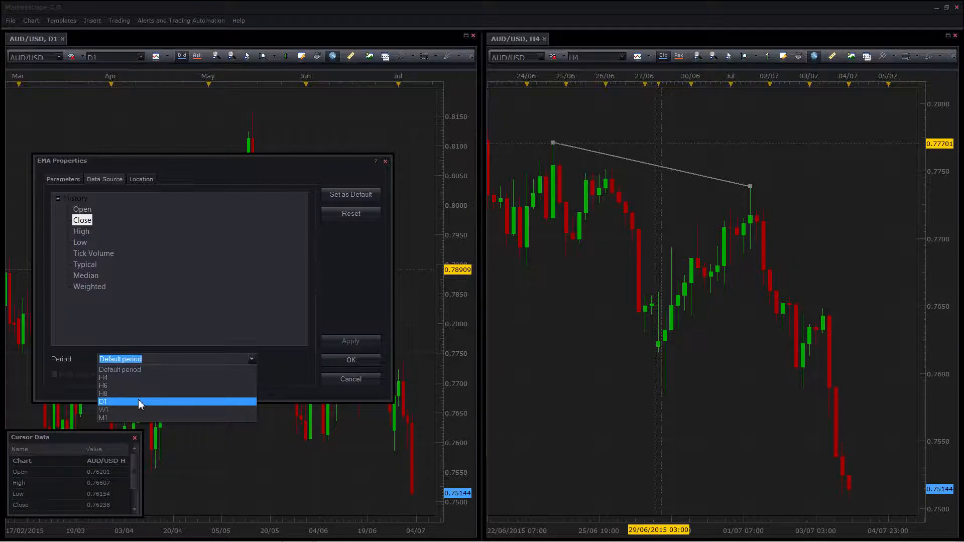
{"action": "left_click", "coordinate": [102, 402]}
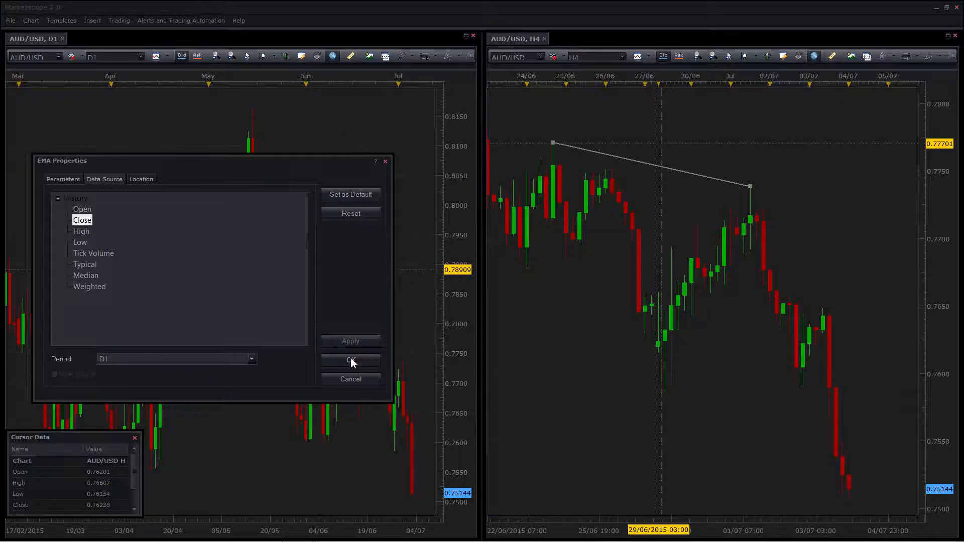
{"action": "left_click", "coordinate": [350, 359]}
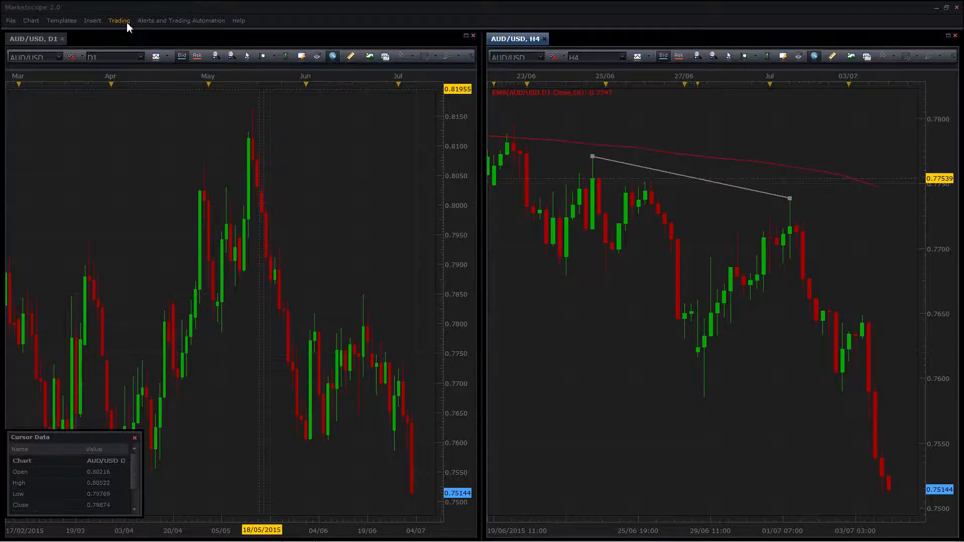
{"action": "left_click", "coordinate": [119, 20]}
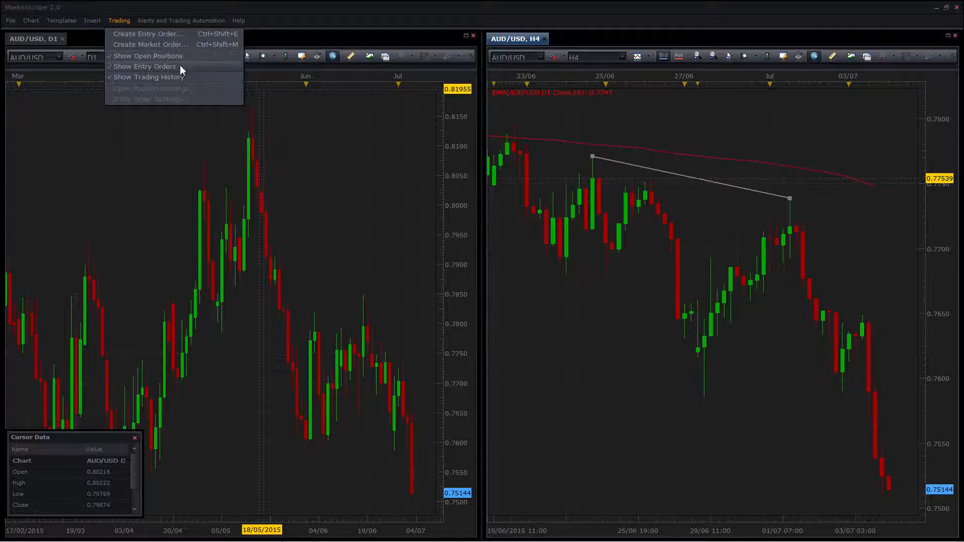
{"action": "mouse_move", "coordinate": [183, 80]}
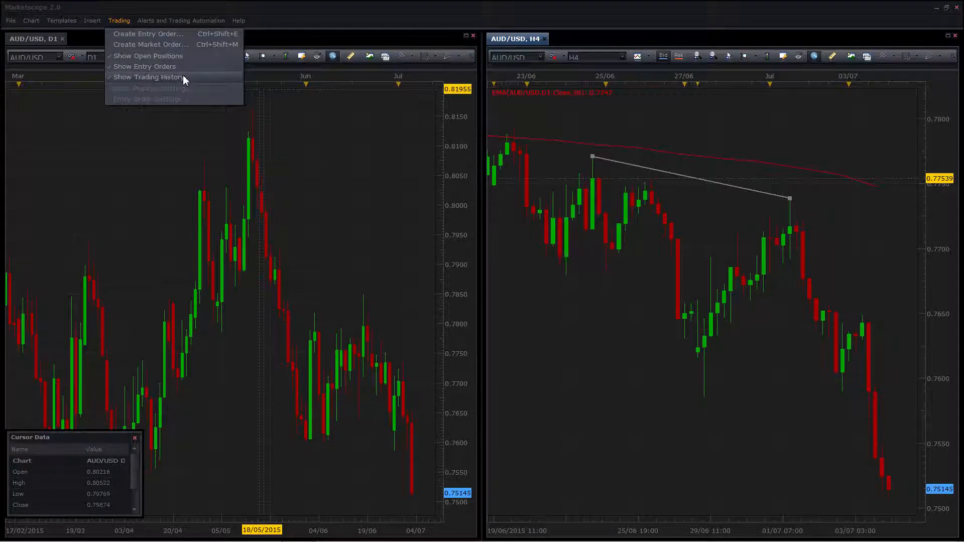
{"action": "mouse_move", "coordinate": [147, 80]}
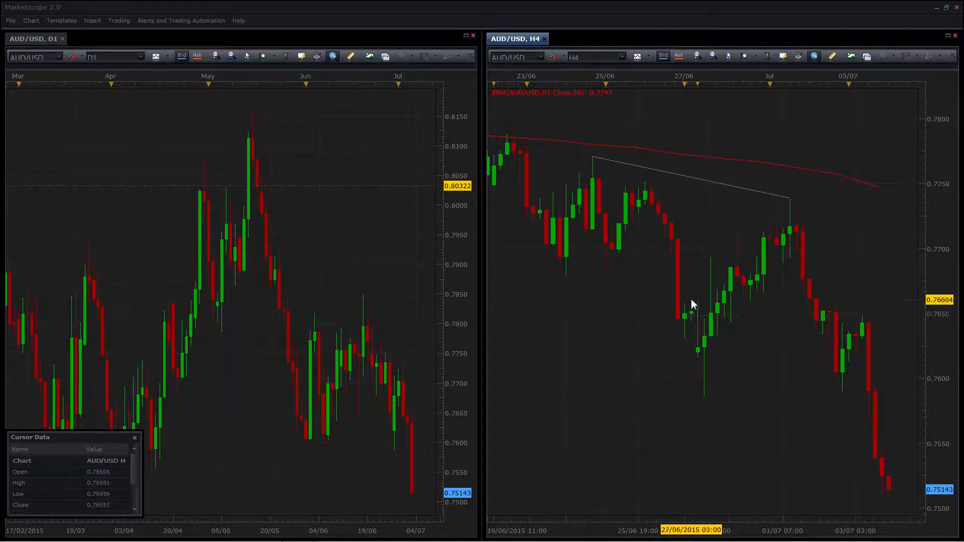
{"action": "mouse_move", "coordinate": [713, 400]}
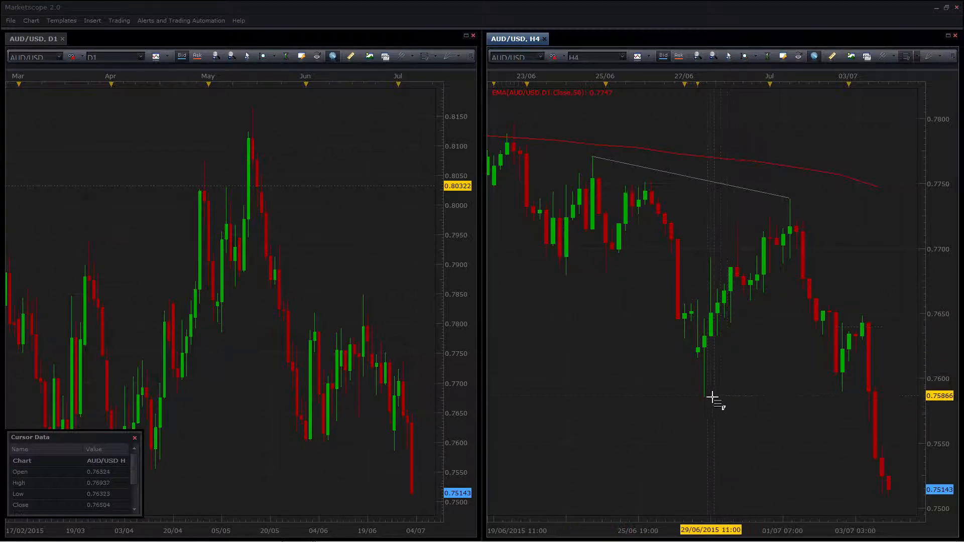
Step: Draw a Fibonacci retracement from low to high and keep only the -1, 0 and 1 levels
{"action": "left_click_drag", "start_coordinate": [704, 397], "coordinate": [777, 234]}
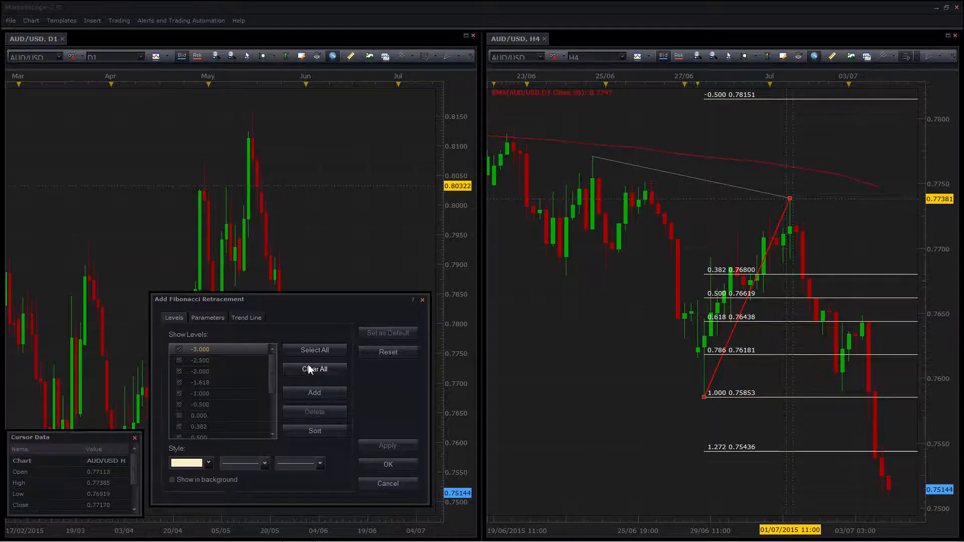
{"action": "mouse_move", "coordinate": [240, 363]}
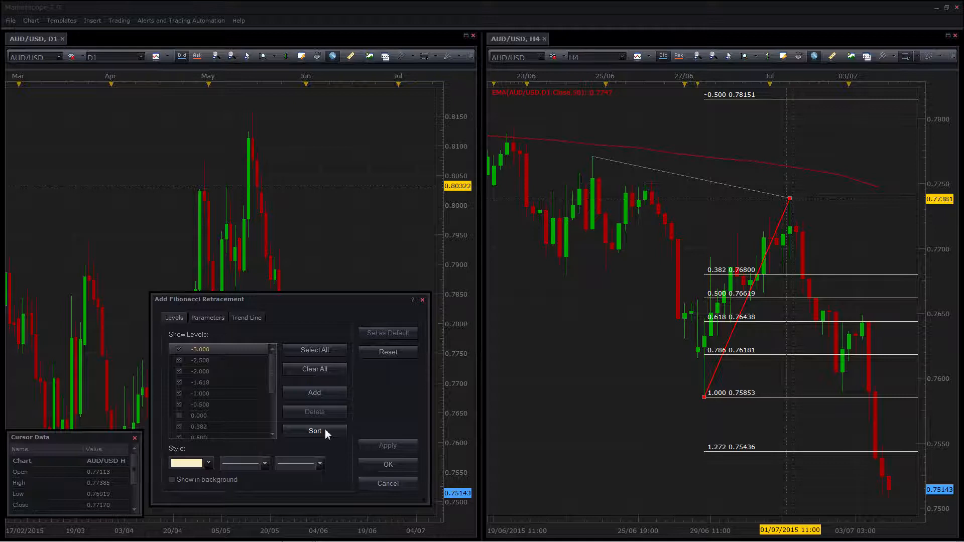
{"action": "mouse_move", "coordinate": [221, 380]}
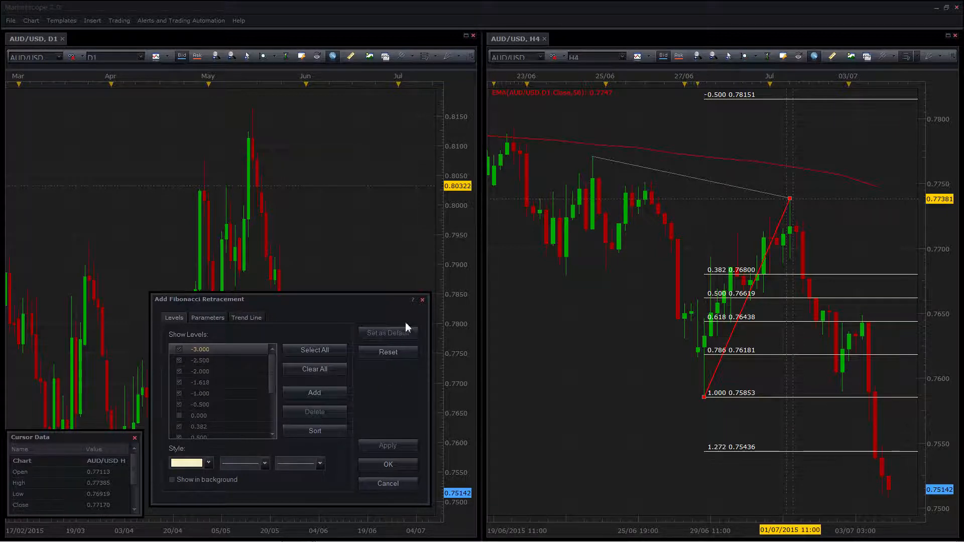
{"action": "mouse_move", "coordinate": [394, 377]}
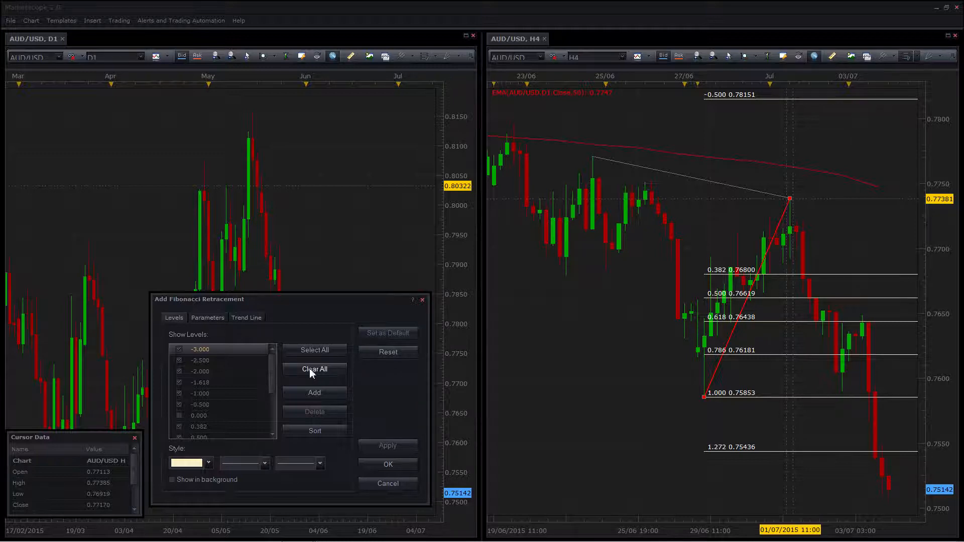
{"action": "left_click", "coordinate": [315, 369]}
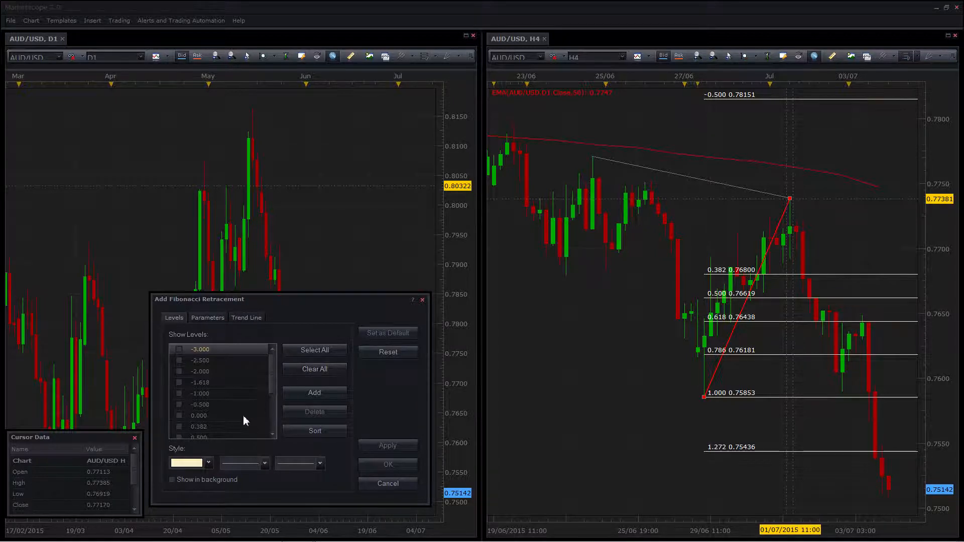
{"action": "left_click", "coordinate": [179, 393]}
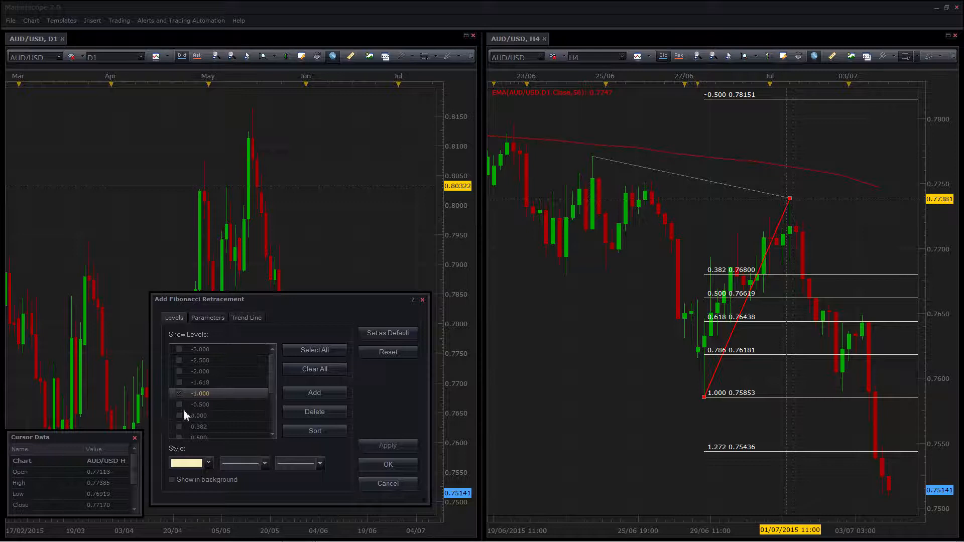
{"action": "left_click", "coordinate": [199, 415]}
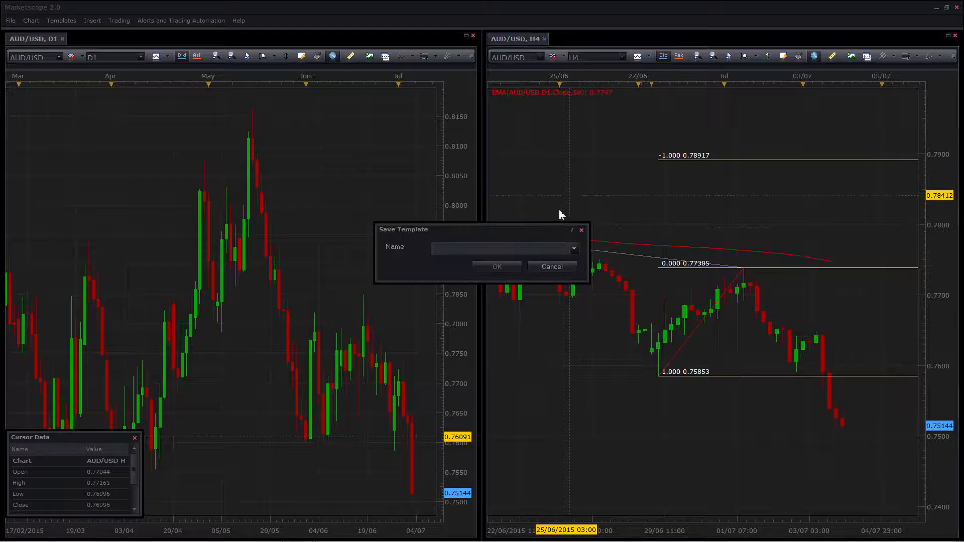
Step: Name the H4 chart template 'A Template' and save it
{"action": "type", "text": "A Template"}
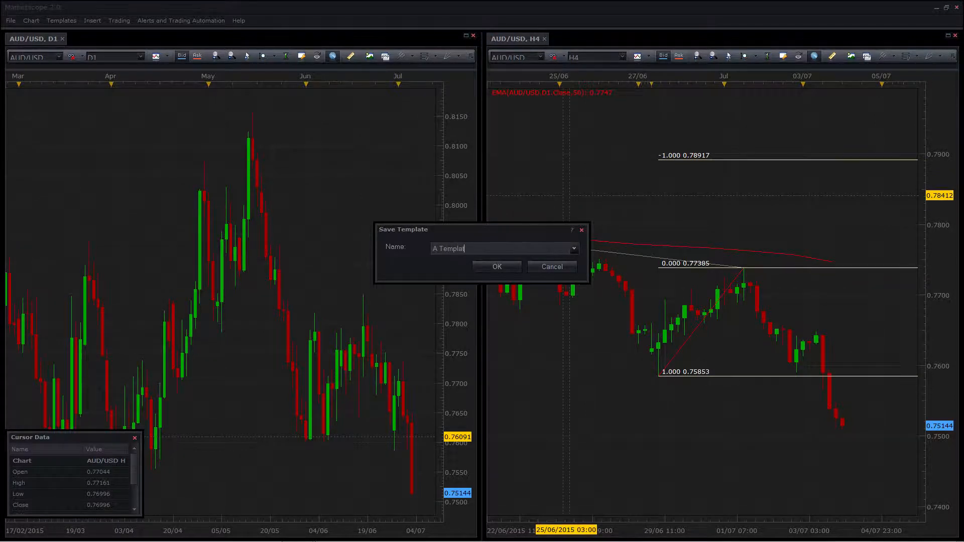
{"action": "left_click", "coordinate": [495, 266]}
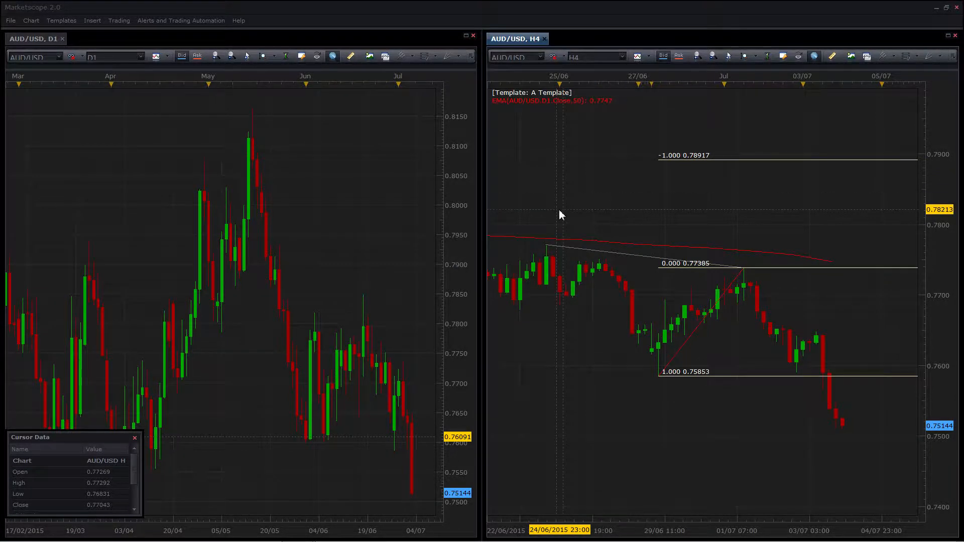
{"action": "mouse_move", "coordinate": [325, 182]}
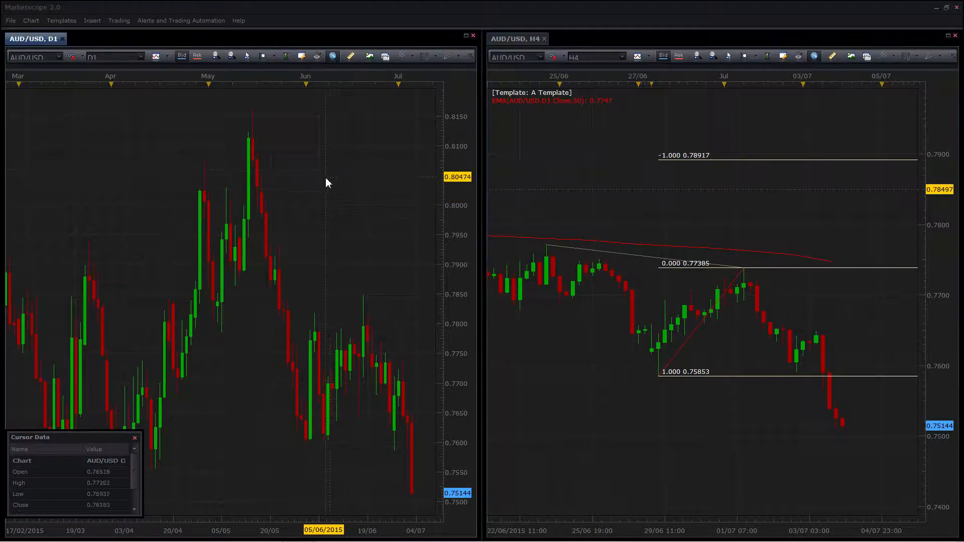
Step: Apply 'A Template' so the D1 chart shows the red EMA, trendline and Fibonacci levels
{"action": "left_click", "coordinate": [61, 20]}
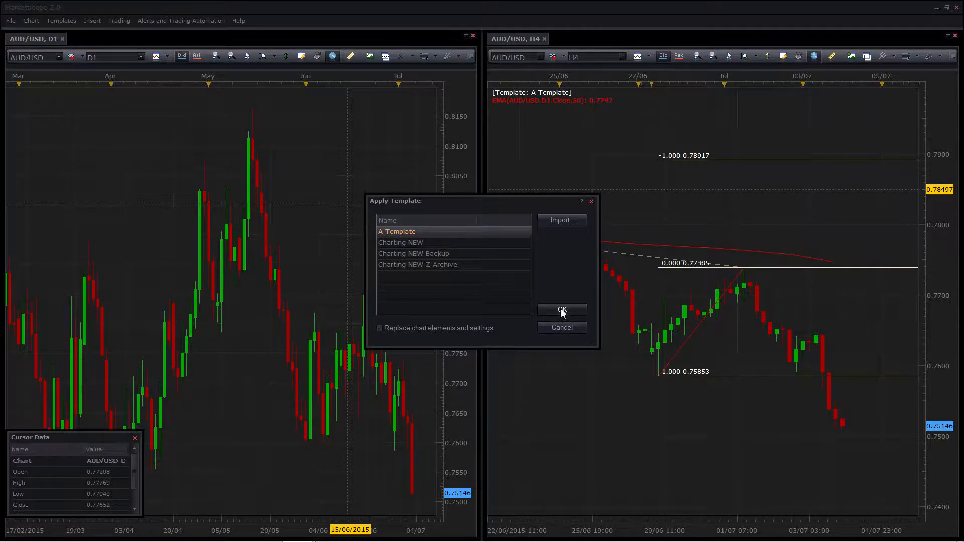
{"action": "left_click", "coordinate": [560, 310]}
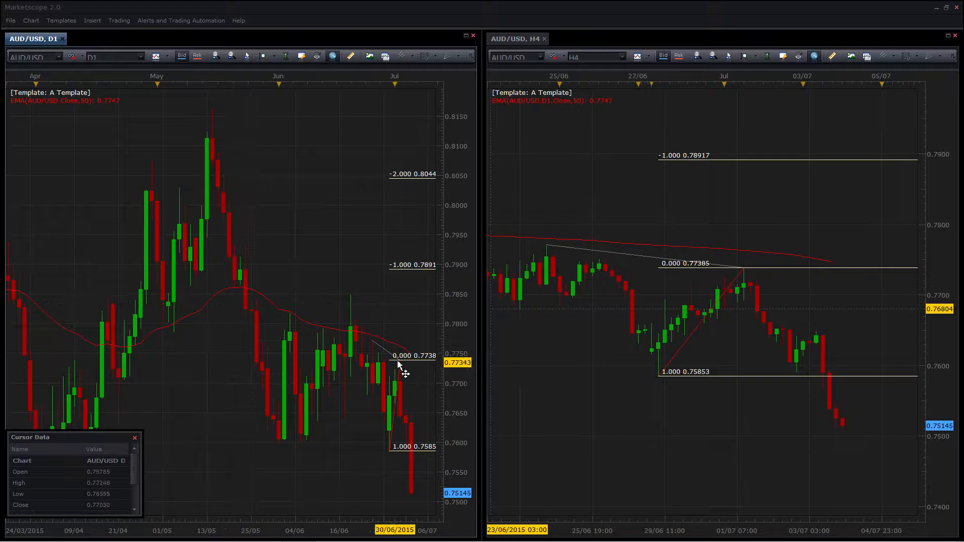
{"action": "mouse_move", "coordinate": [379, 348]}
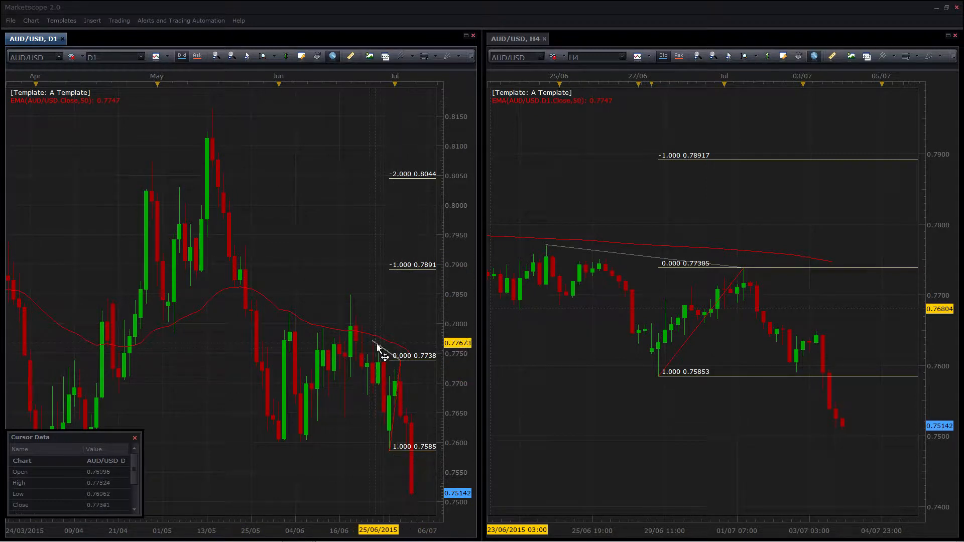
{"action": "mouse_move", "coordinate": [333, 394]}
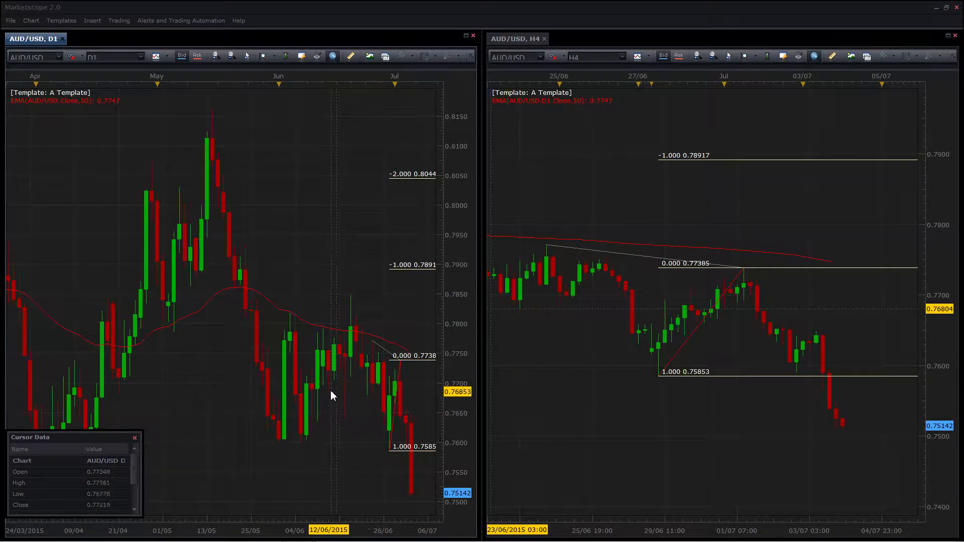
{"action": "left_click", "coordinate": [118, 20]}
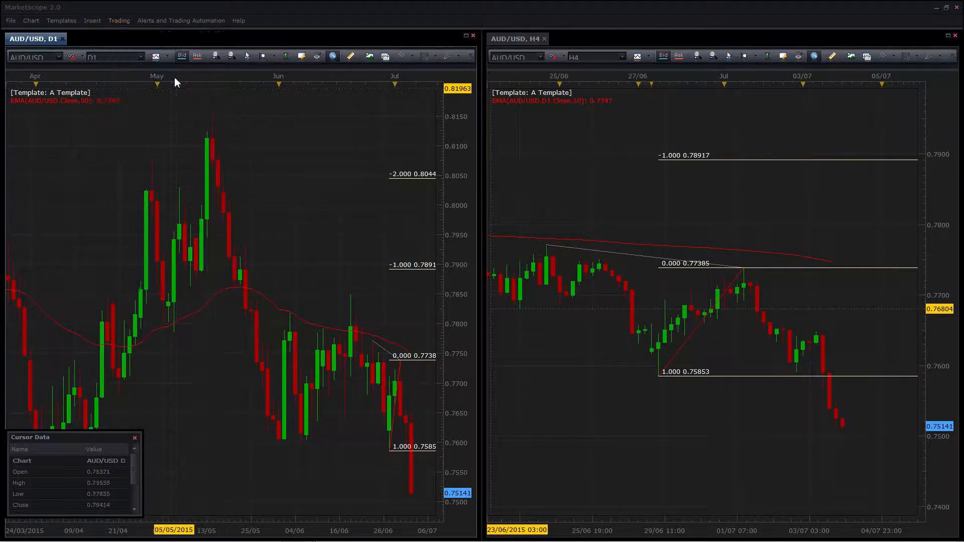
Step: Save the current two-chart arrangement as a layout named 'A Layout'
{"action": "left_click", "coordinate": [119, 20]}
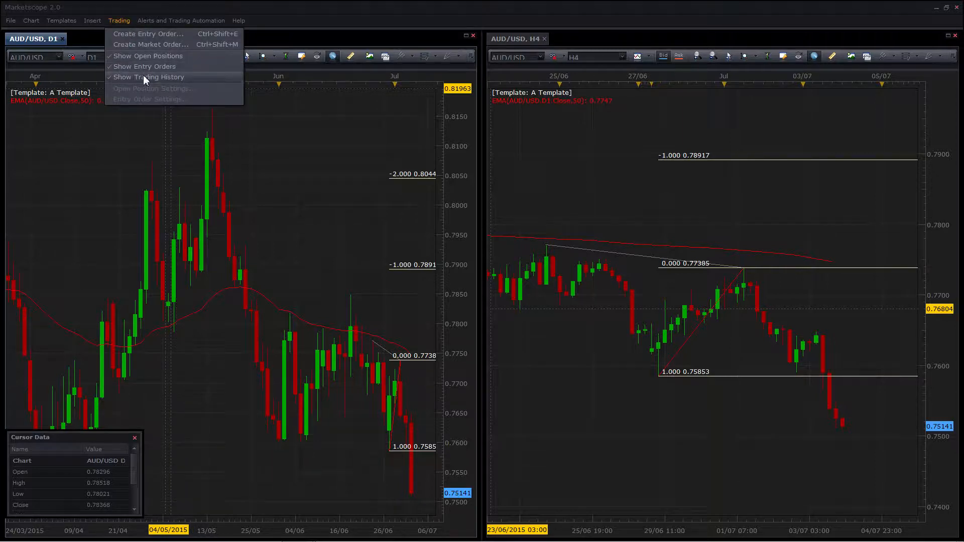
{"action": "left_click", "coordinate": [301, 187]}
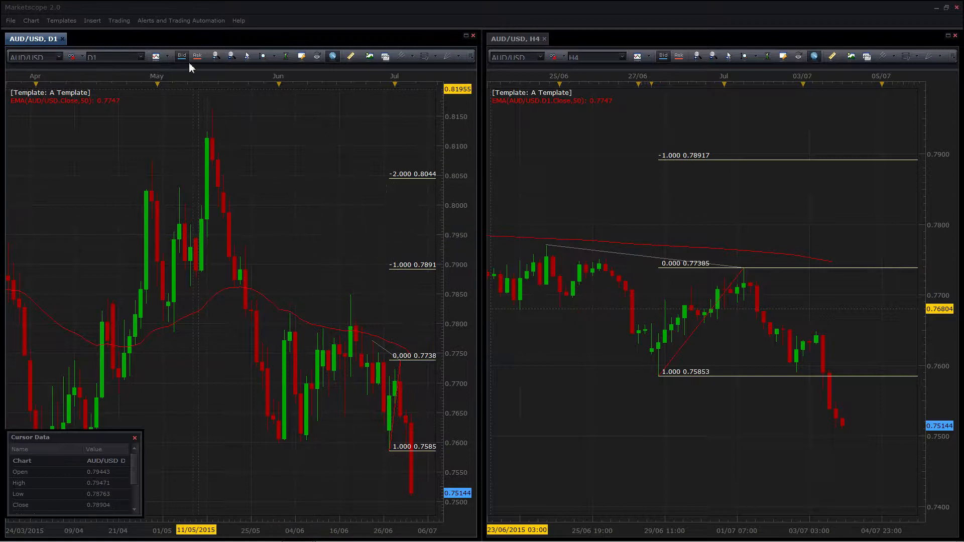
{"action": "left_click", "coordinate": [118, 20]}
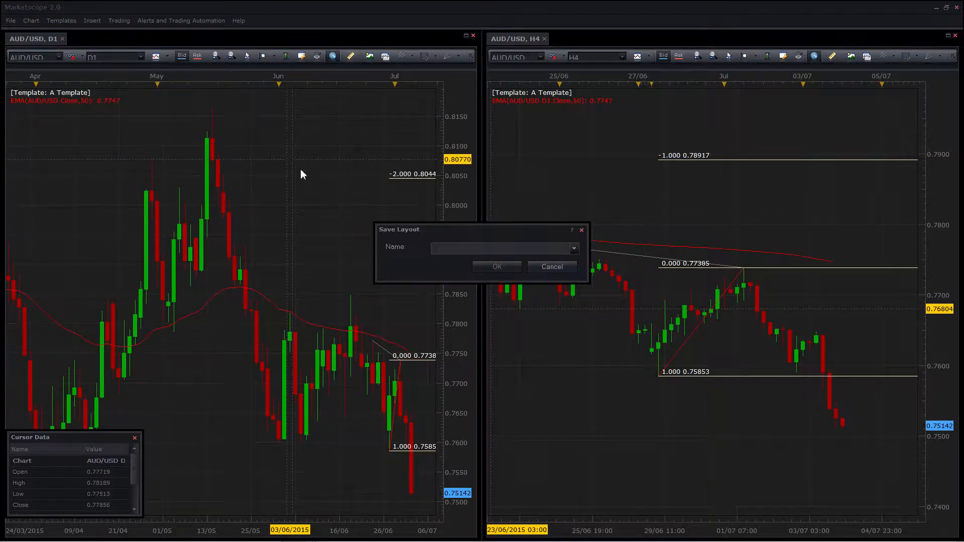
{"action": "type", "text": "A Layout"}
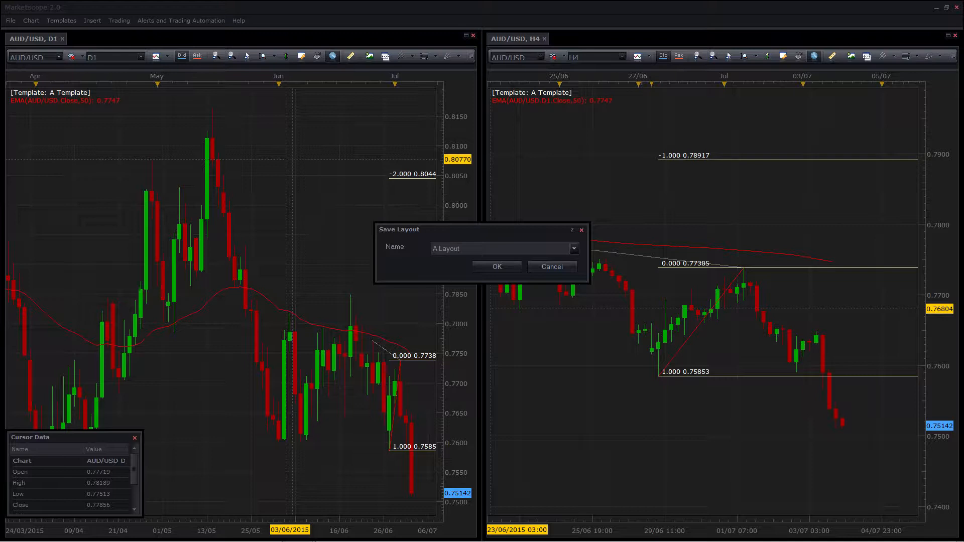
{"action": "left_click", "coordinate": [495, 266]}
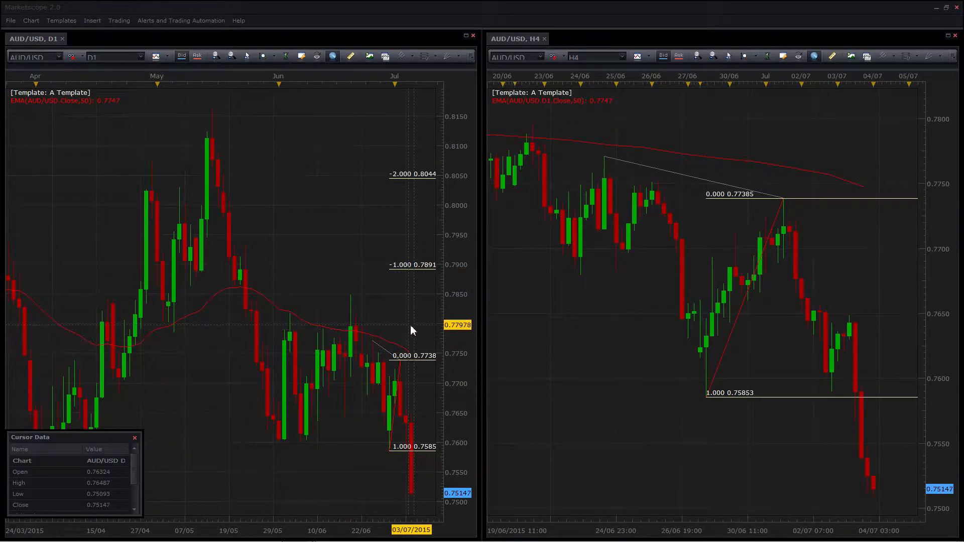
{"action": "mouse_move", "coordinate": [406, 321]}
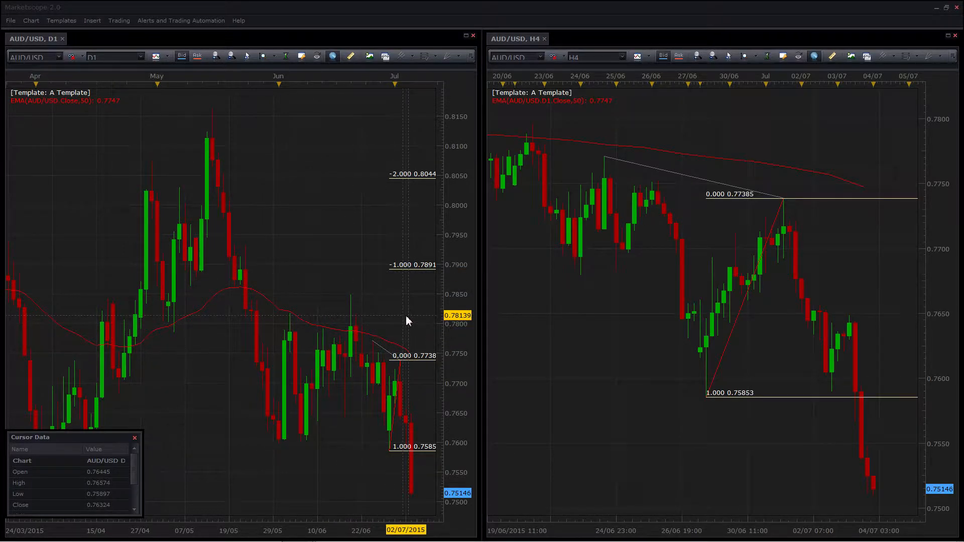
{"action": "mouse_move", "coordinate": [412, 328]}
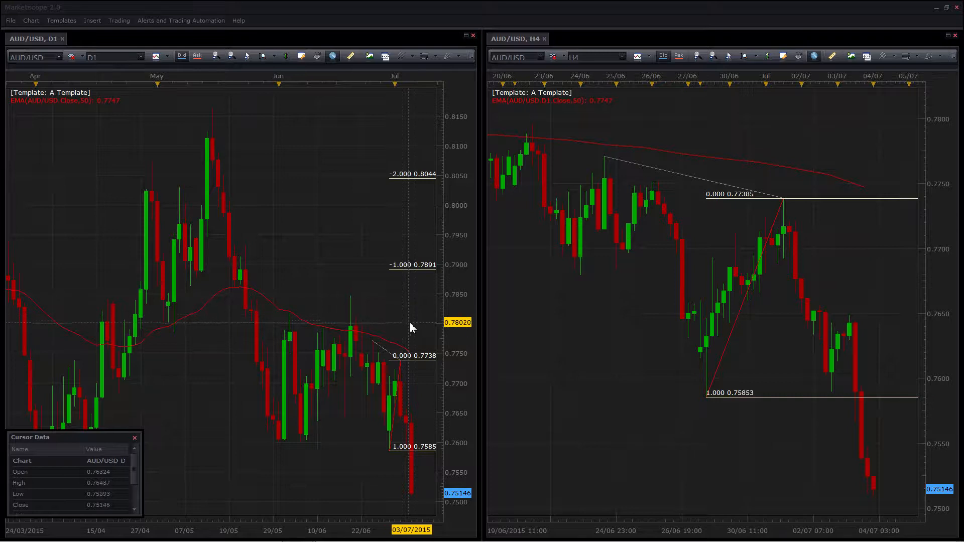
{"action": "mouse_move", "coordinate": [413, 320]}
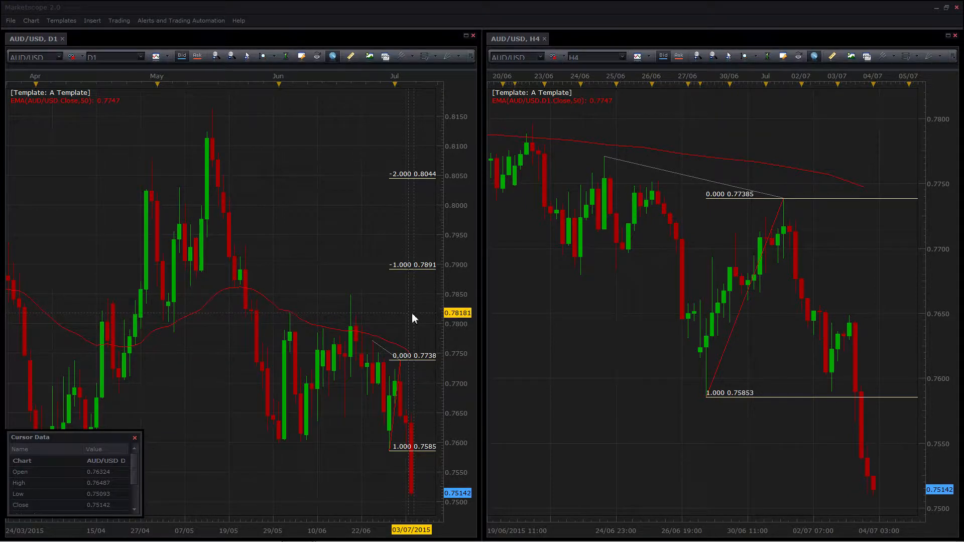
{"action": "mouse_move", "coordinate": [315, 188]}
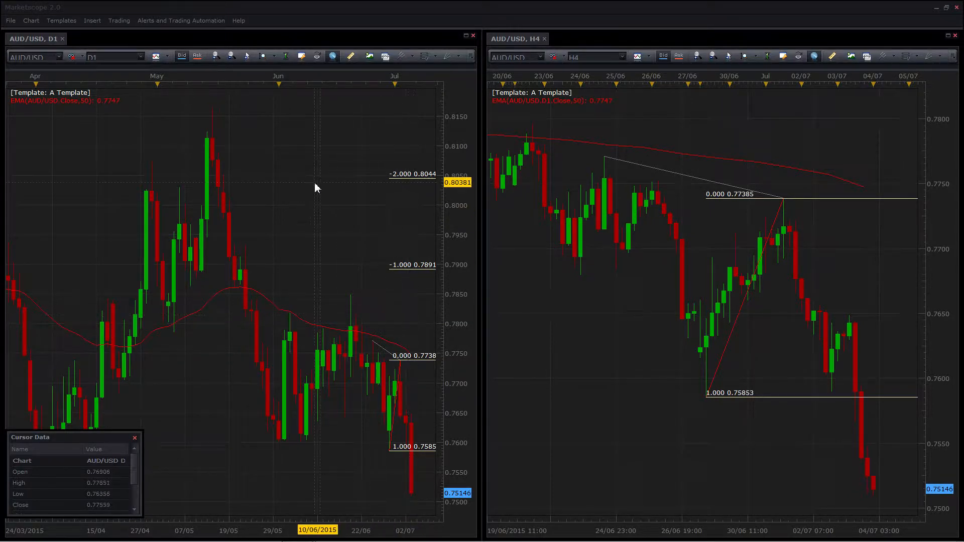
{"action": "mouse_move", "coordinate": [87, 111]}
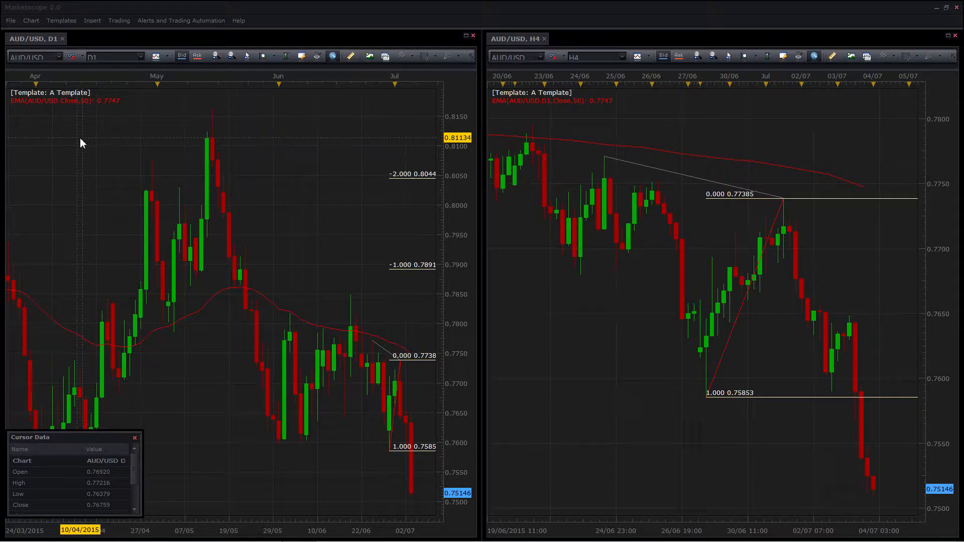
{"action": "mouse_move", "coordinate": [370, 347]}
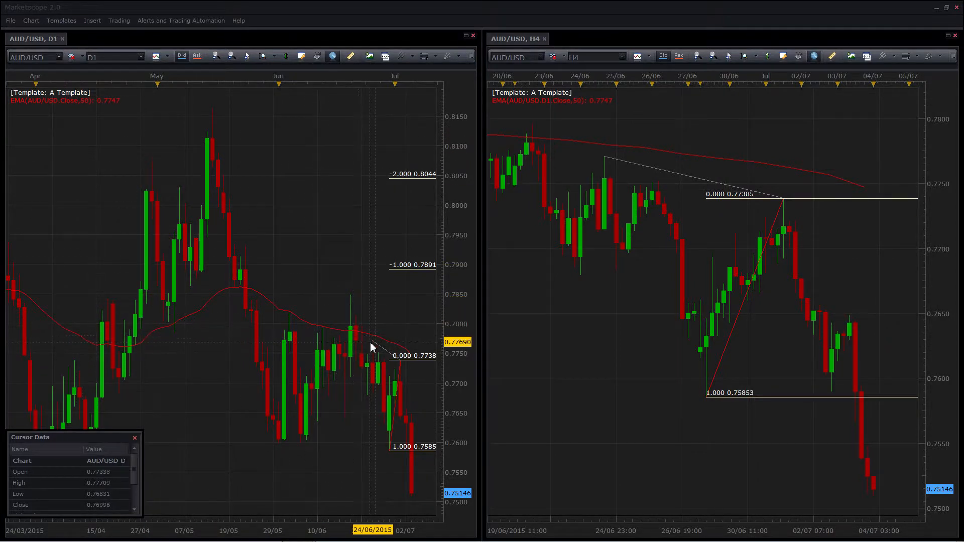
{"action": "right_click", "coordinate": [371, 342]}
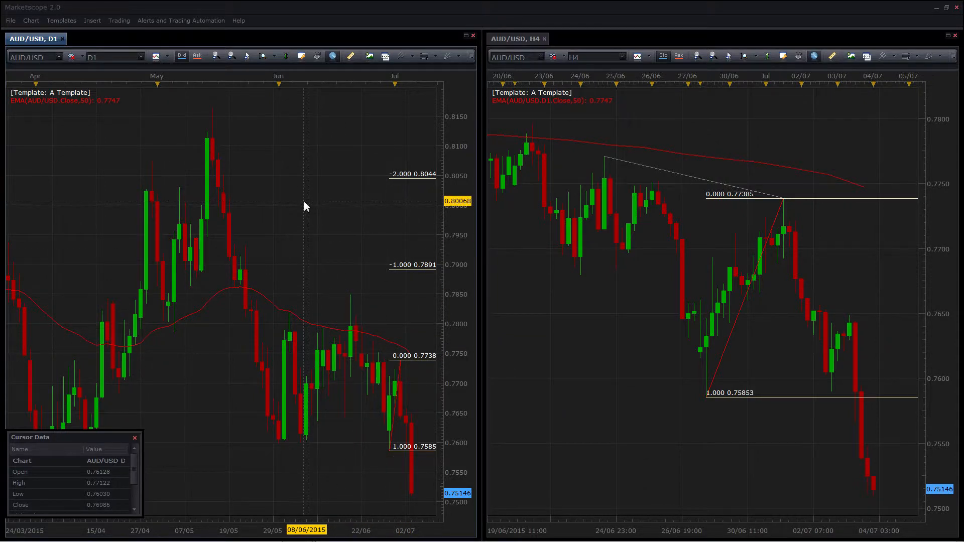
{"action": "mouse_move", "coordinate": [264, 186]}
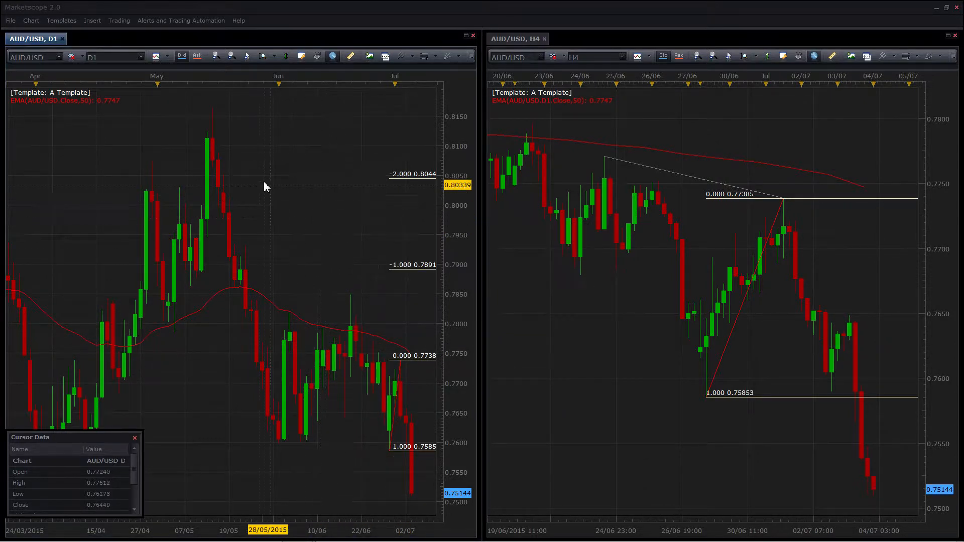
{"action": "mouse_move", "coordinate": [162, 120]}
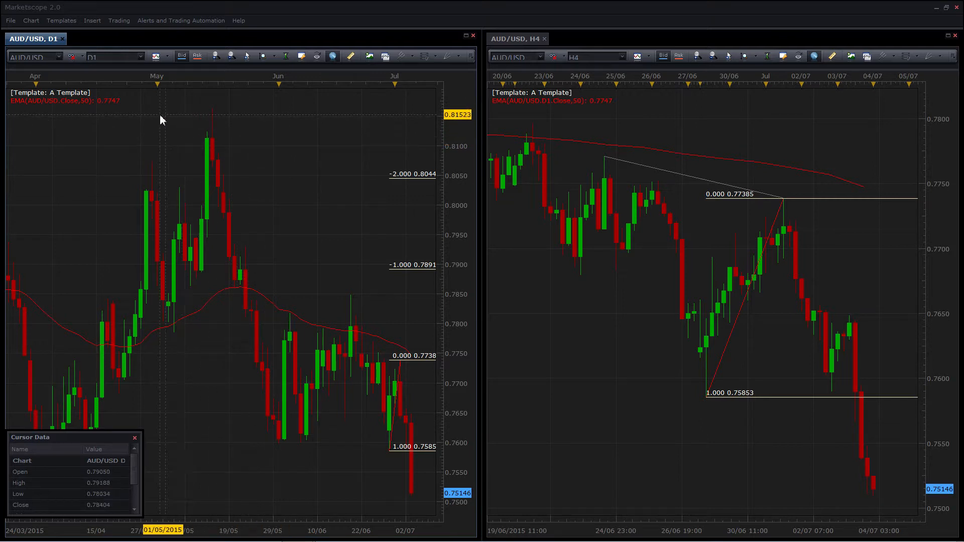
{"action": "mouse_move", "coordinate": [279, 144]}
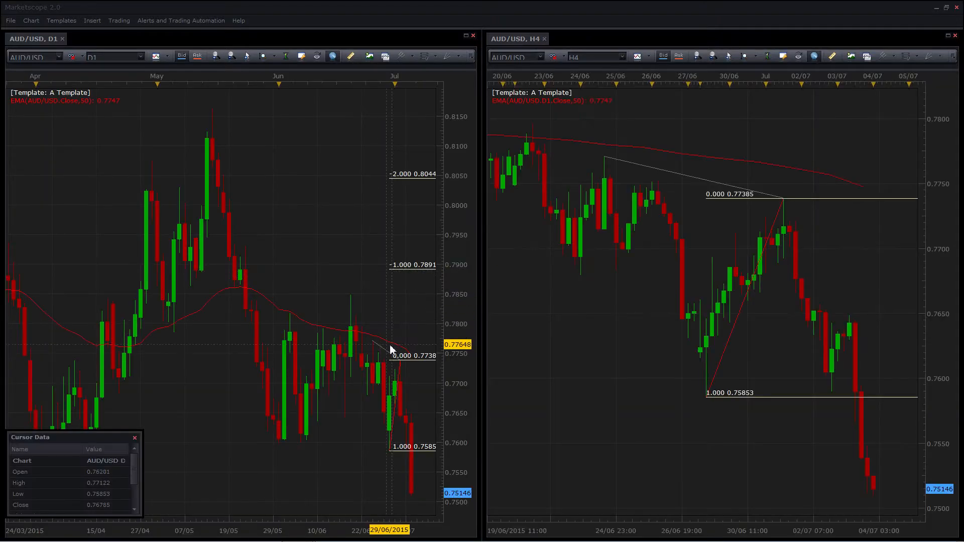
{"action": "mouse_move", "coordinate": [398, 324]}
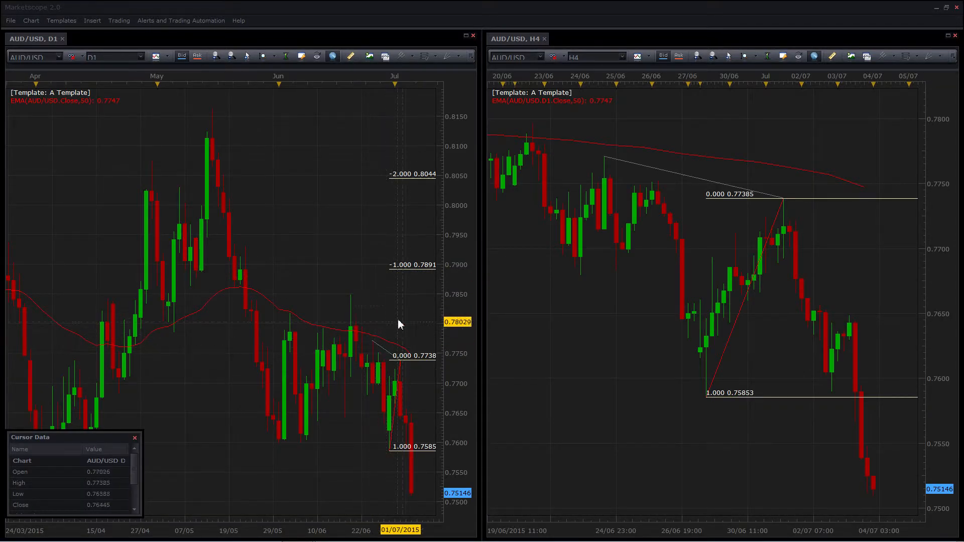
{"action": "mouse_move", "coordinate": [334, 206]}
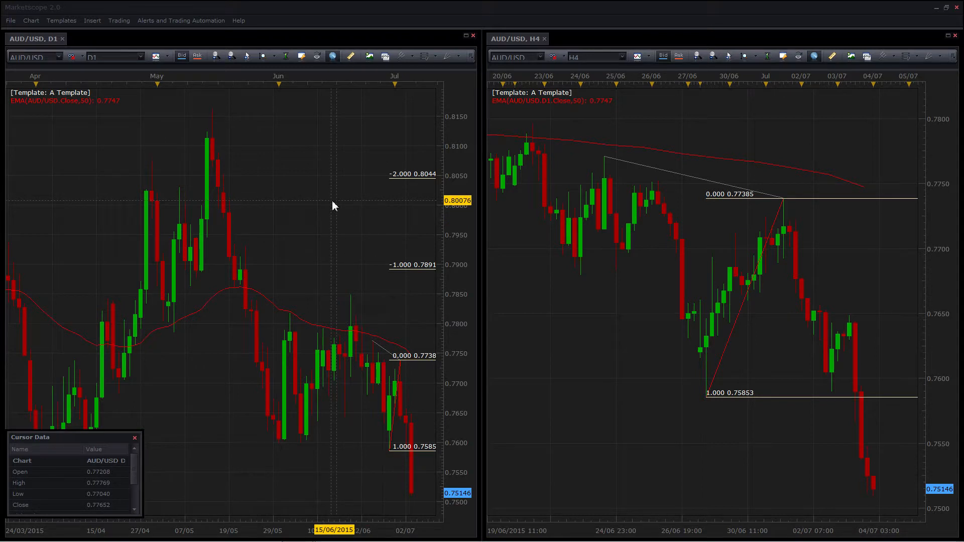